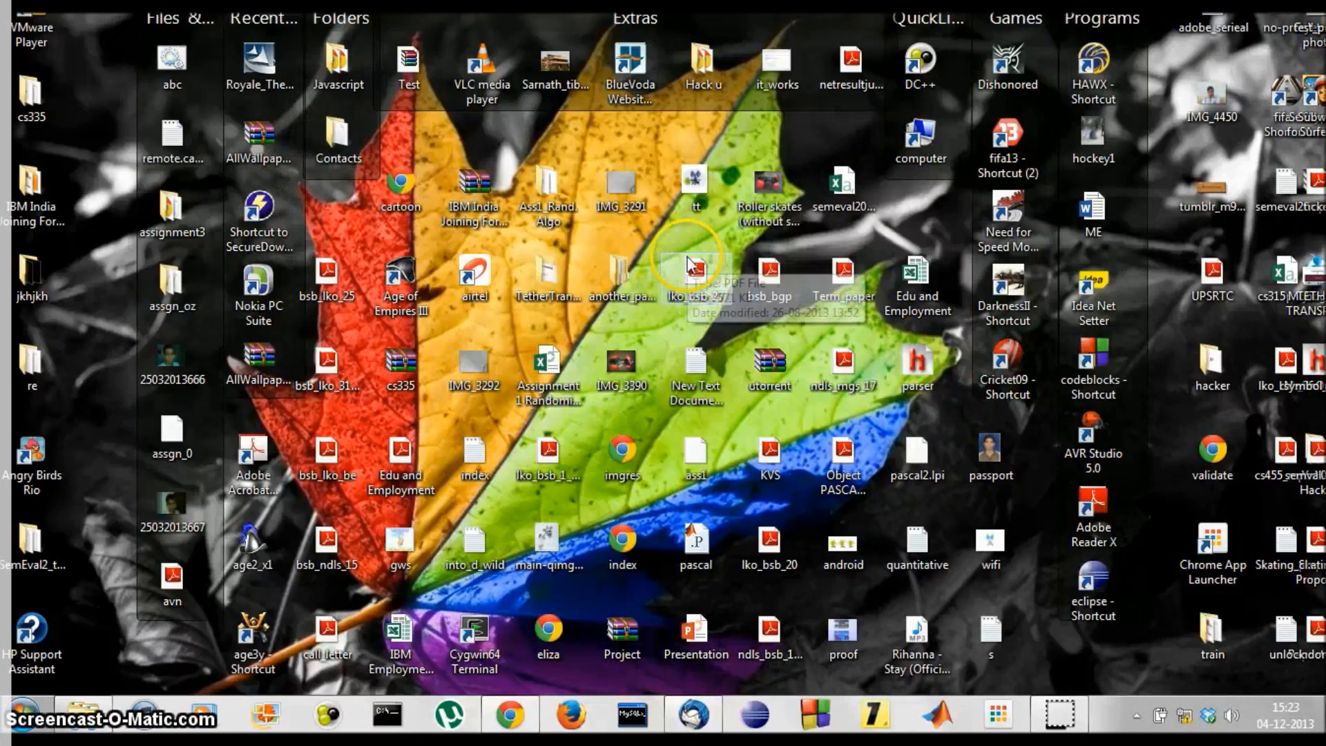
pyautogui.moveTo(1162, 410)
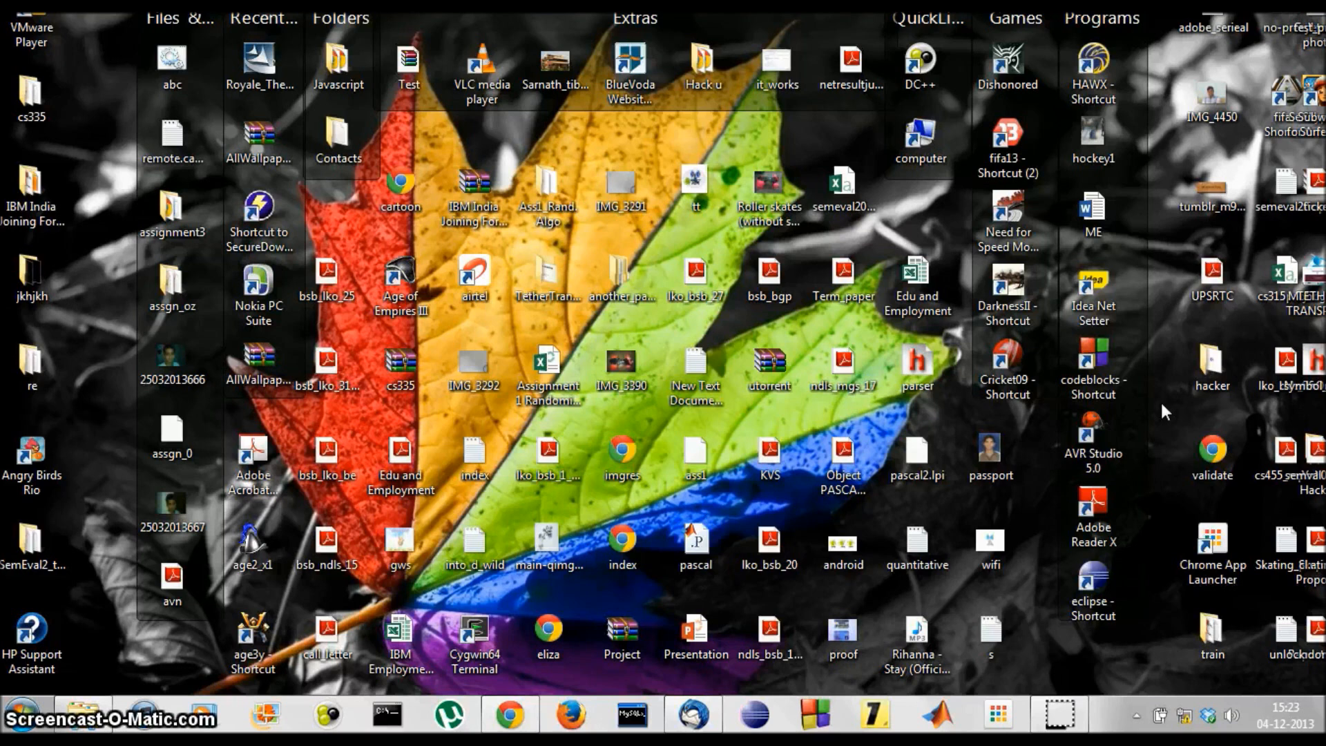
pyautogui.moveTo(1135, 722)
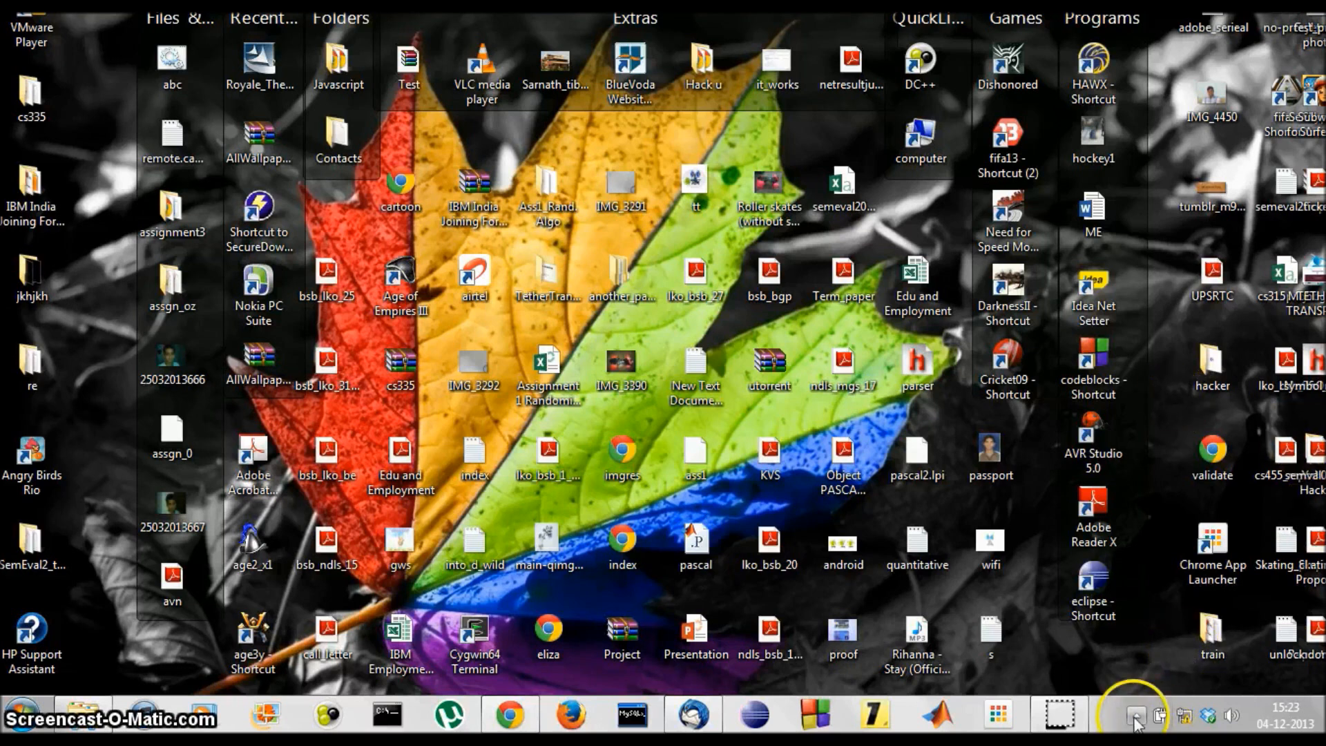
# Step: Launch Add a Device from the Bluetooth tray icon's menu
pyautogui.click(1135, 716)
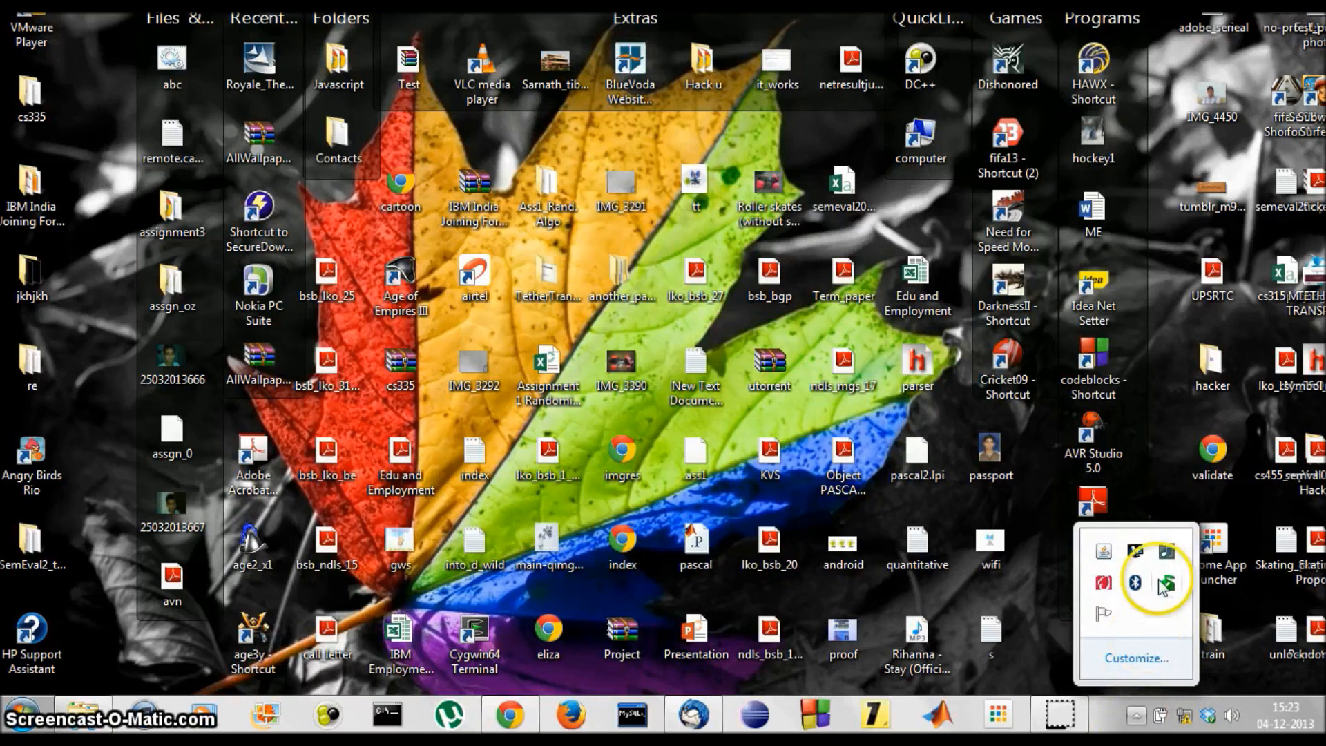
pyautogui.moveTo(1135, 582)
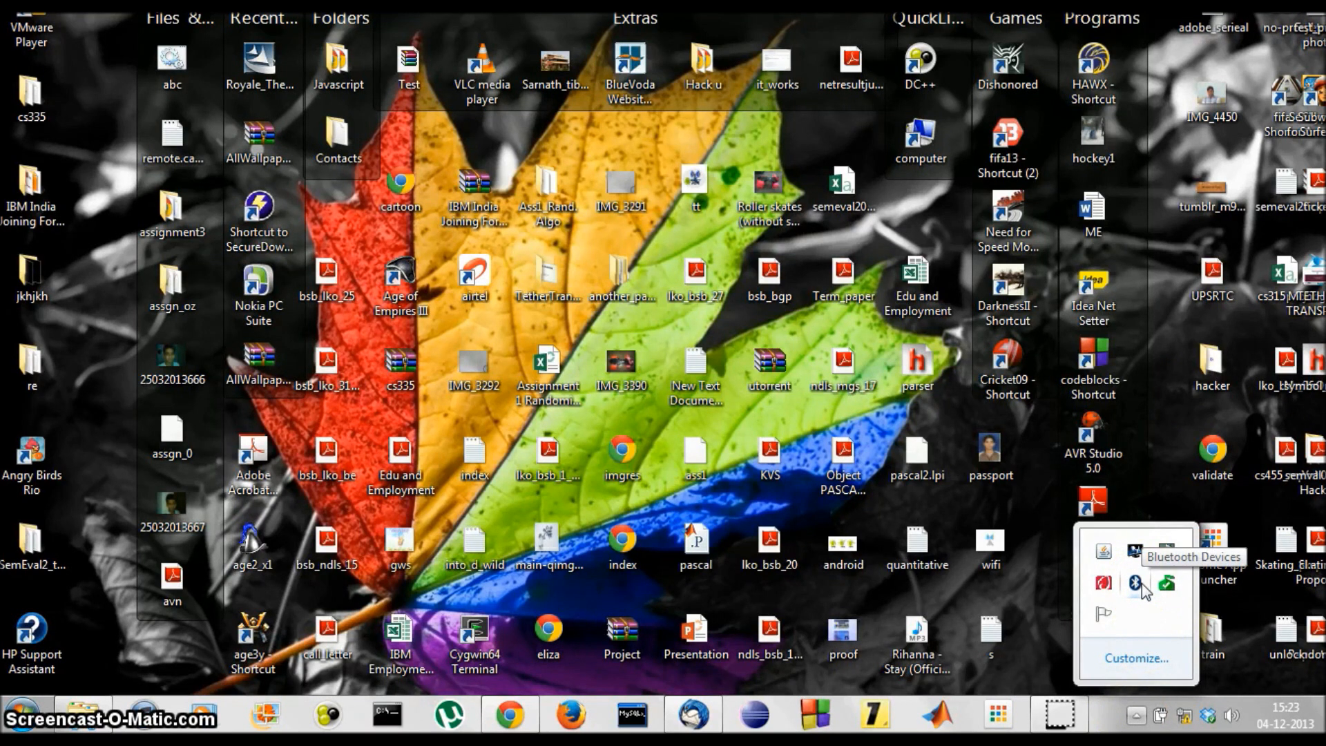
pyautogui.rightClick(1136, 582)
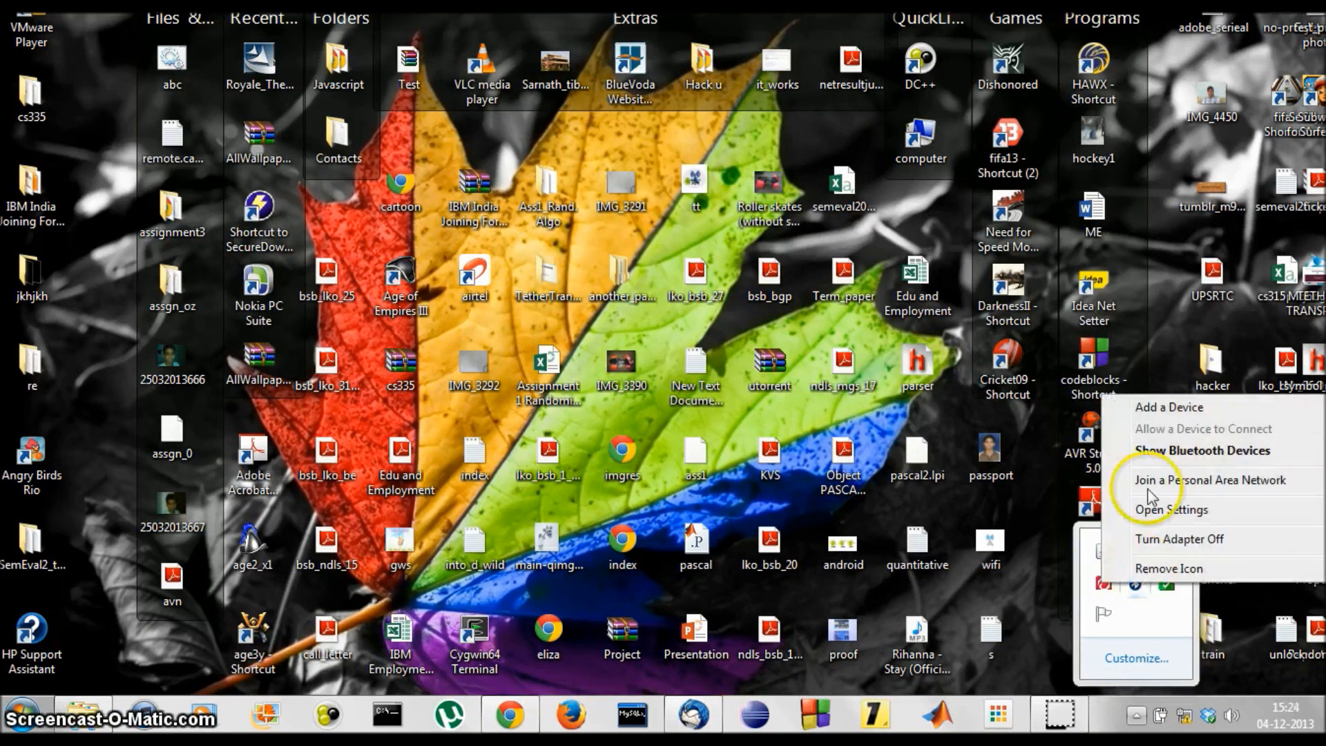
pyautogui.click(1175, 406)
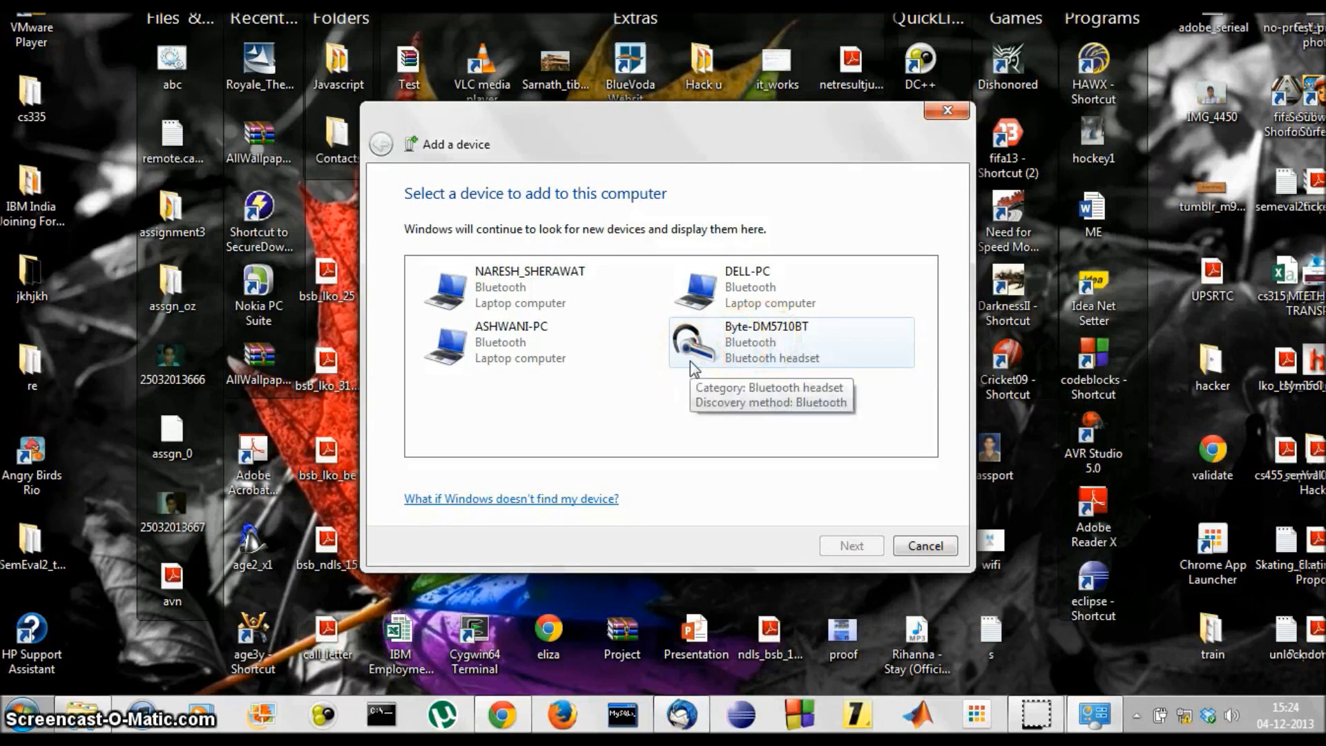
# Step: Pair the Byte-DM5710BT headset and close the wizard after the success message
pyautogui.click(766, 342)
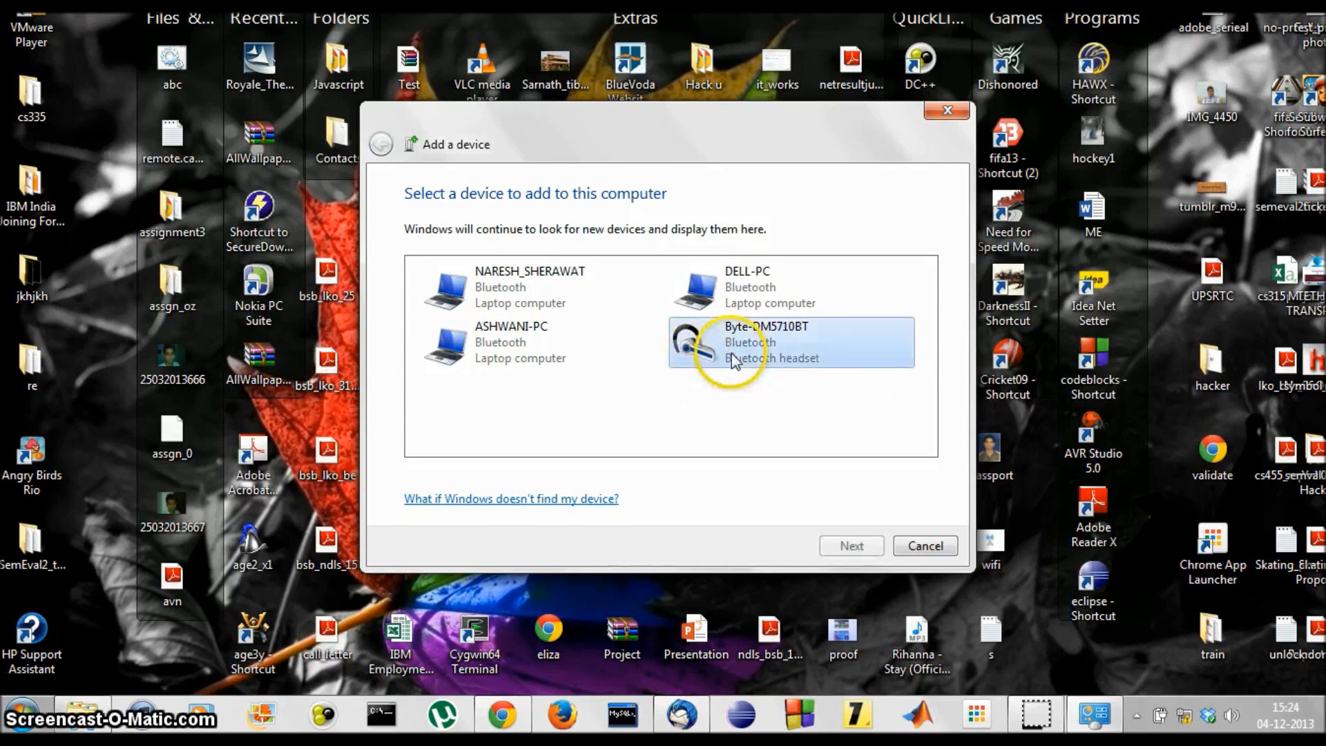
pyautogui.click(850, 545)
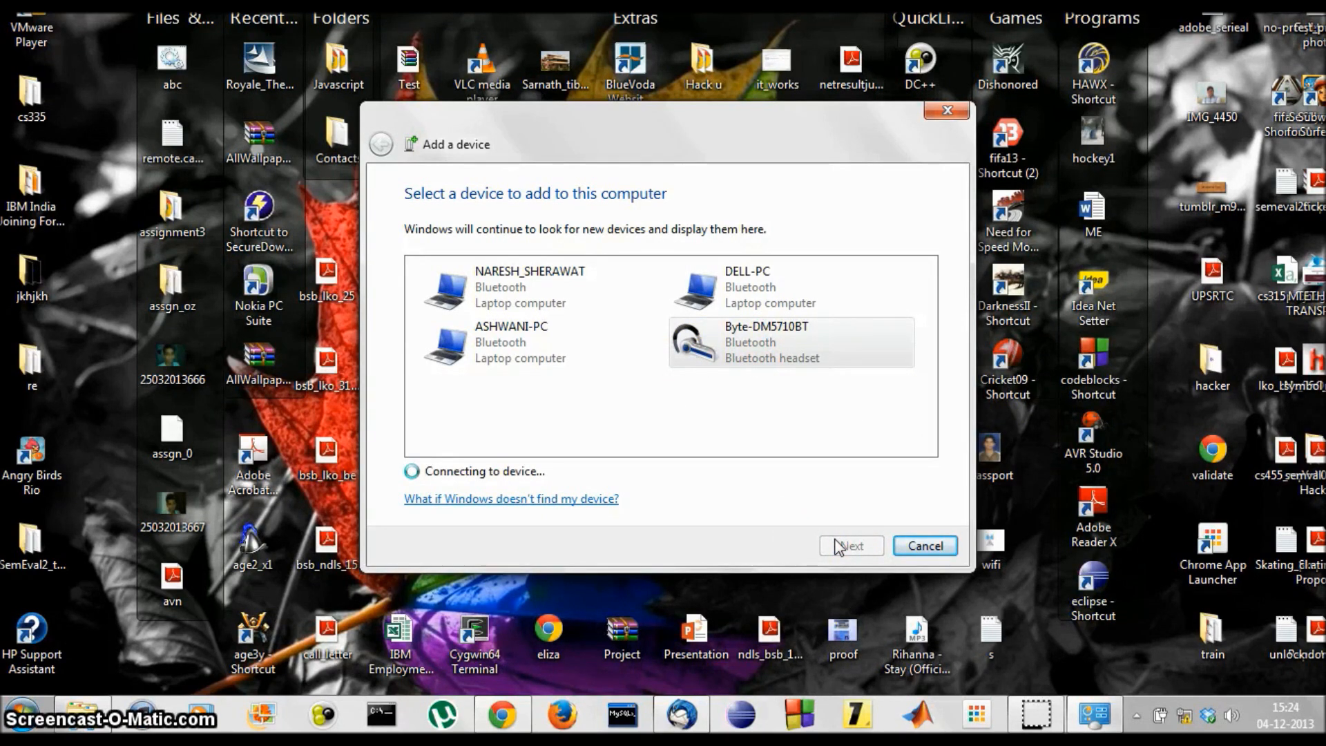
pyautogui.click(850, 546)
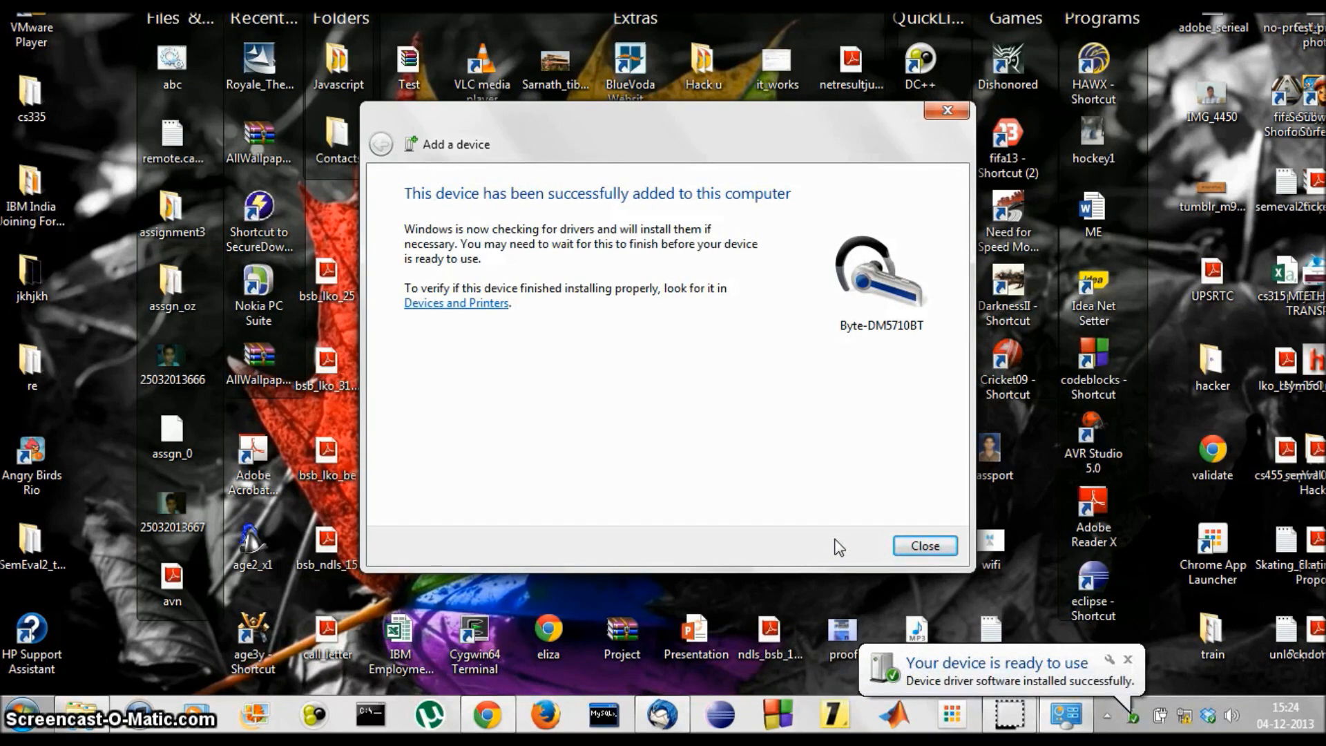
pyautogui.click(923, 545)
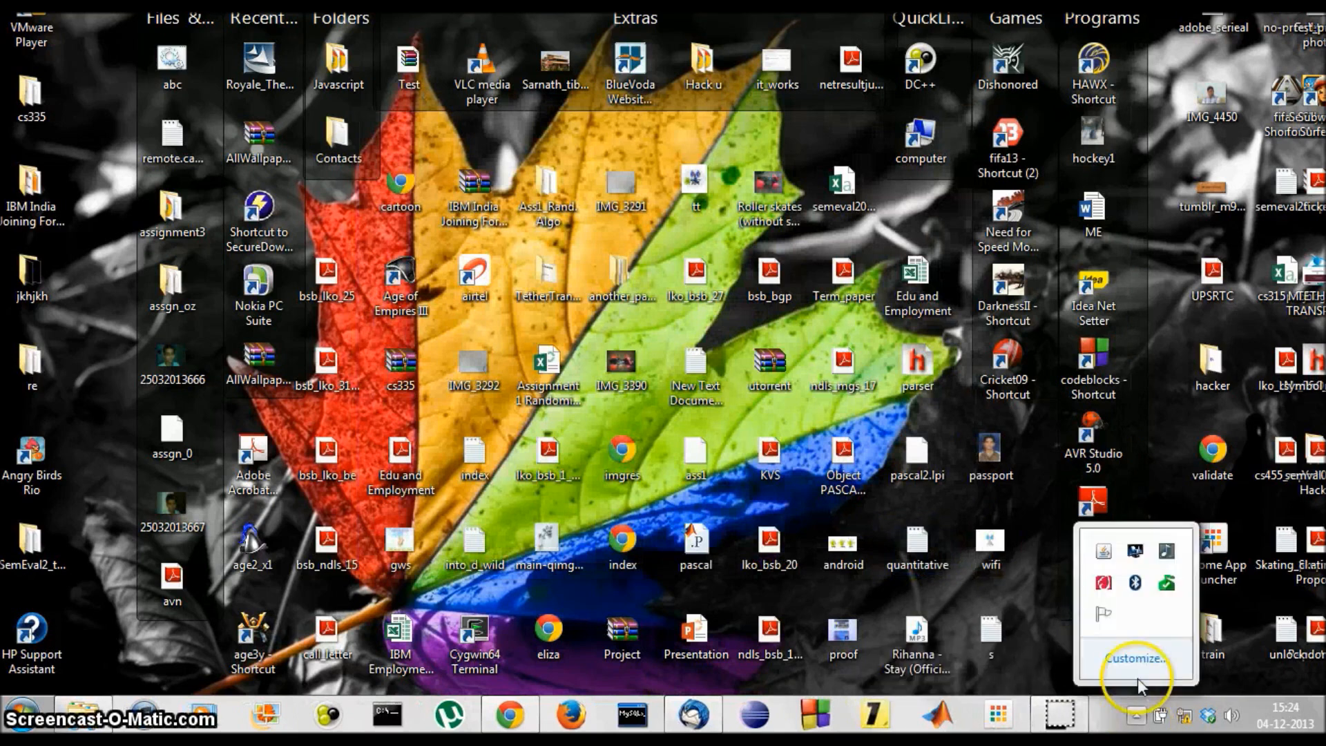
# Step: Show Bluetooth devices and open the Byte-DM5710BT headset's Properties
pyautogui.click(1133, 582)
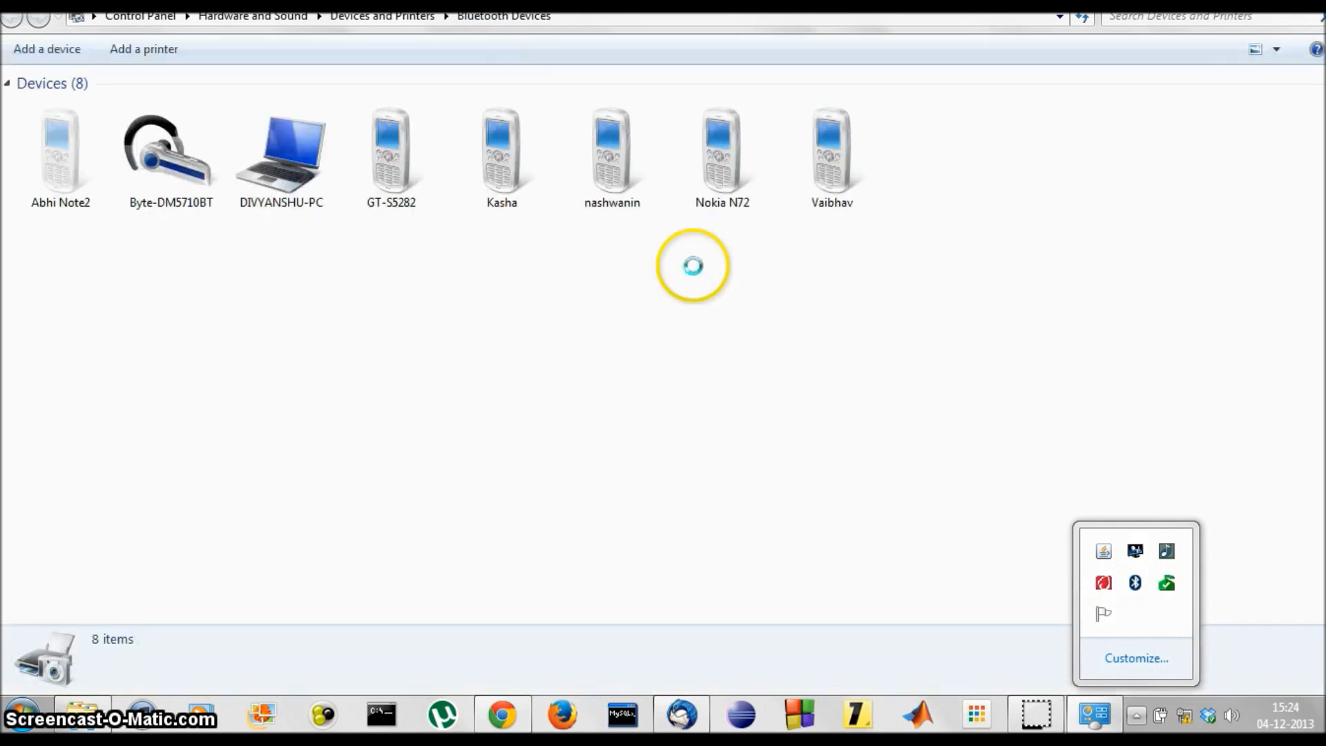
pyautogui.click(170, 152)
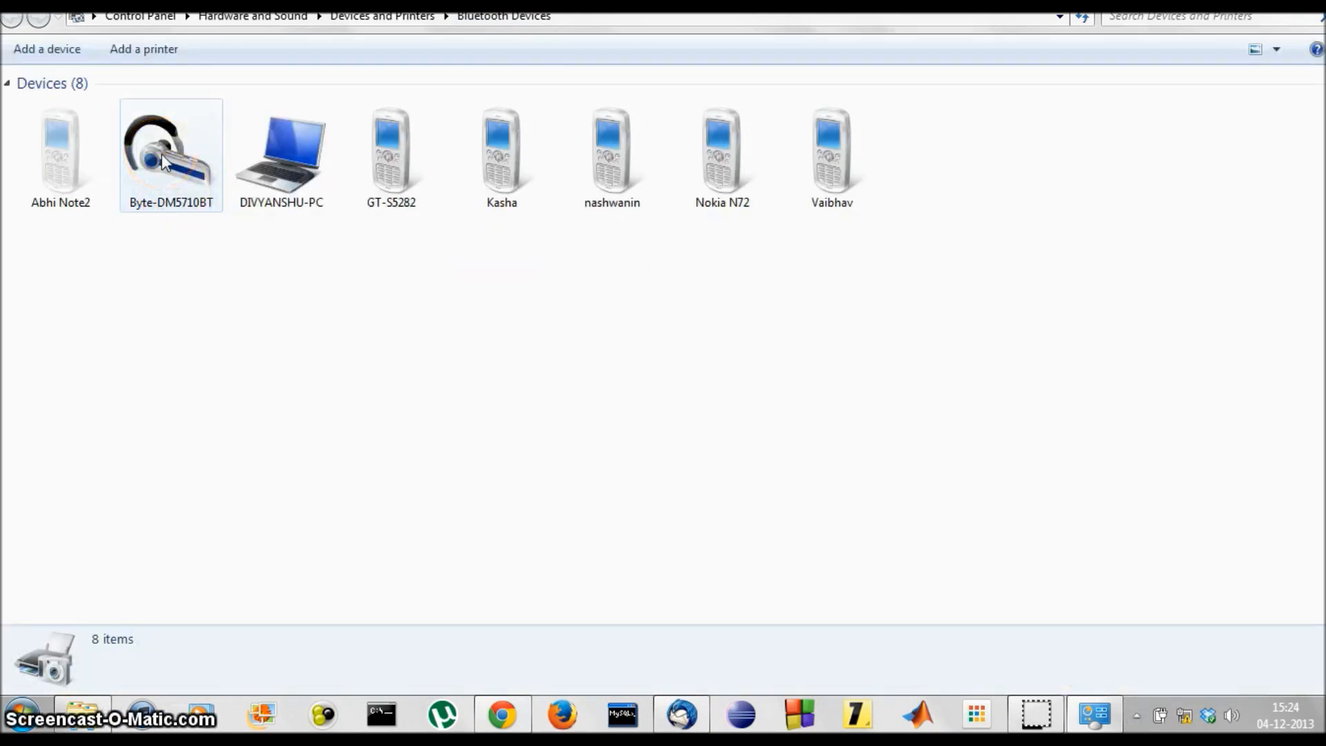
pyautogui.rightClick(170, 152)
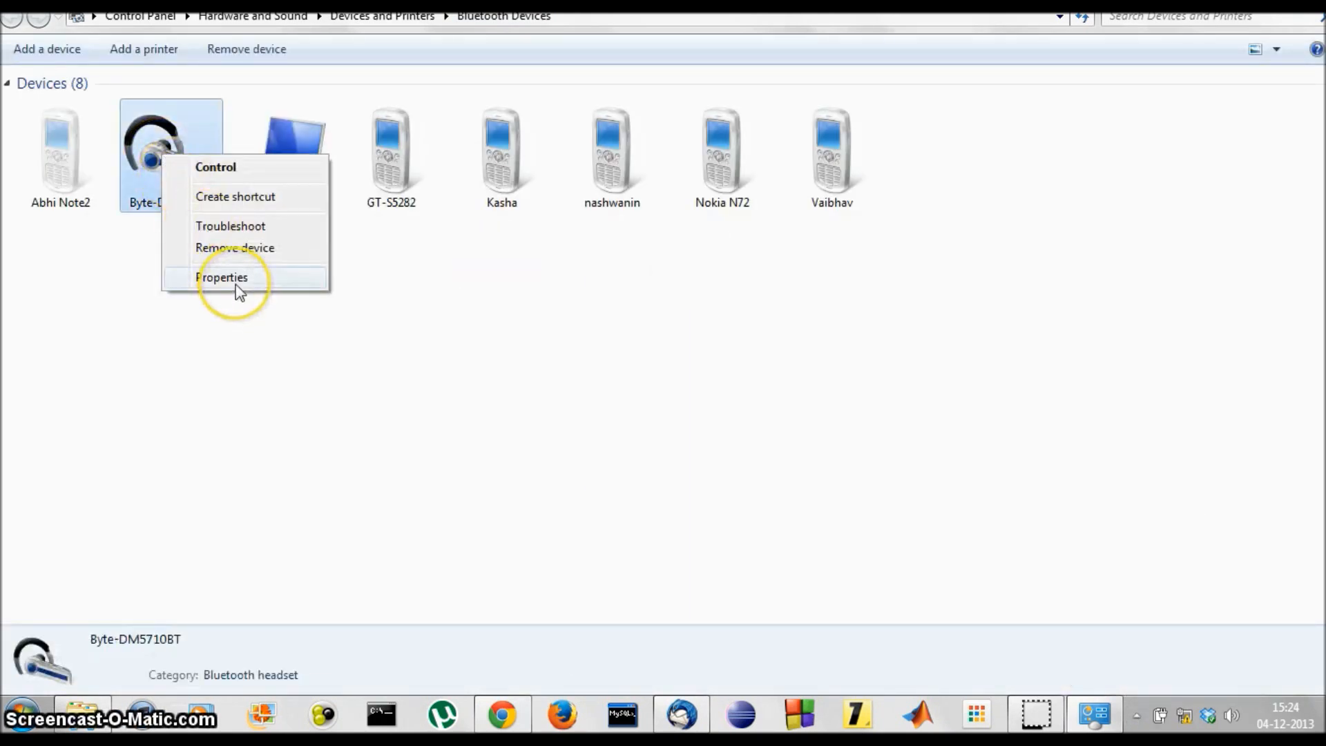
pyautogui.click(222, 277)
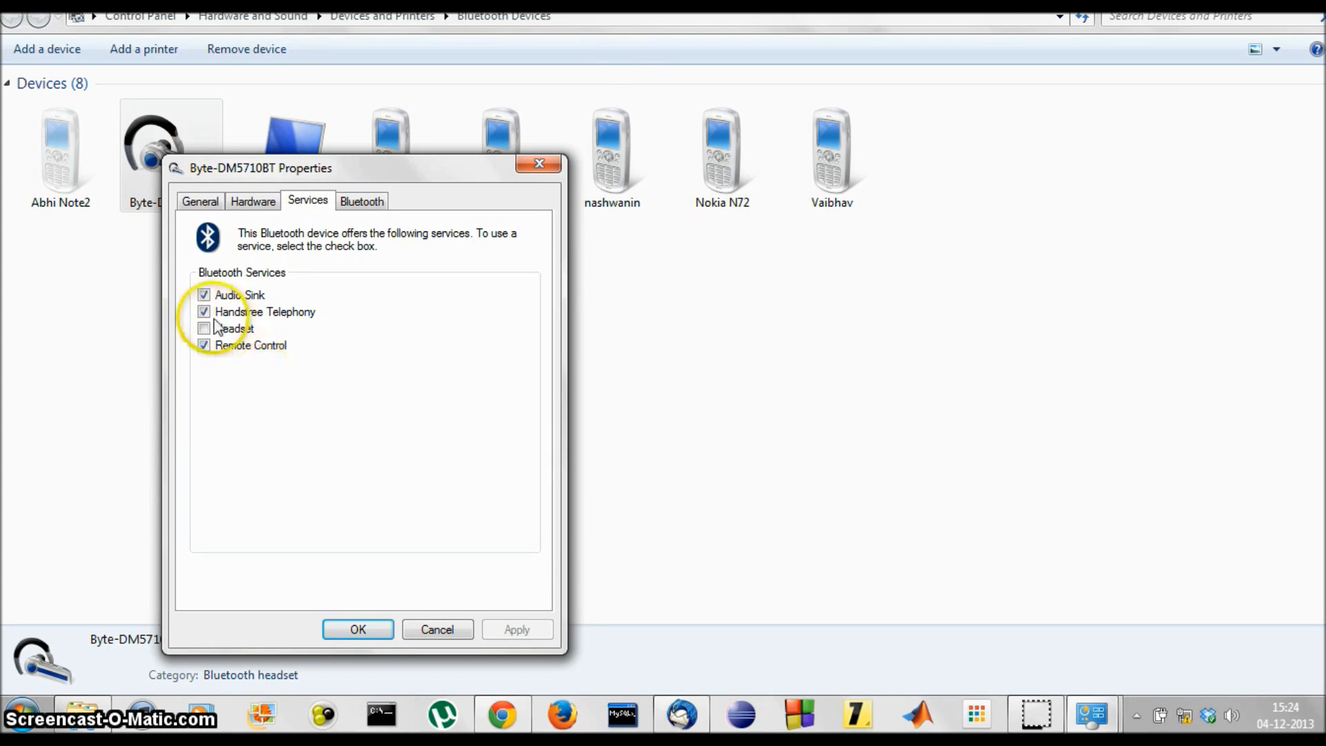
# Step: Disable Handsfree Telephony and Remote Control, enable Headset, then apply and confirm
pyautogui.click(203, 311)
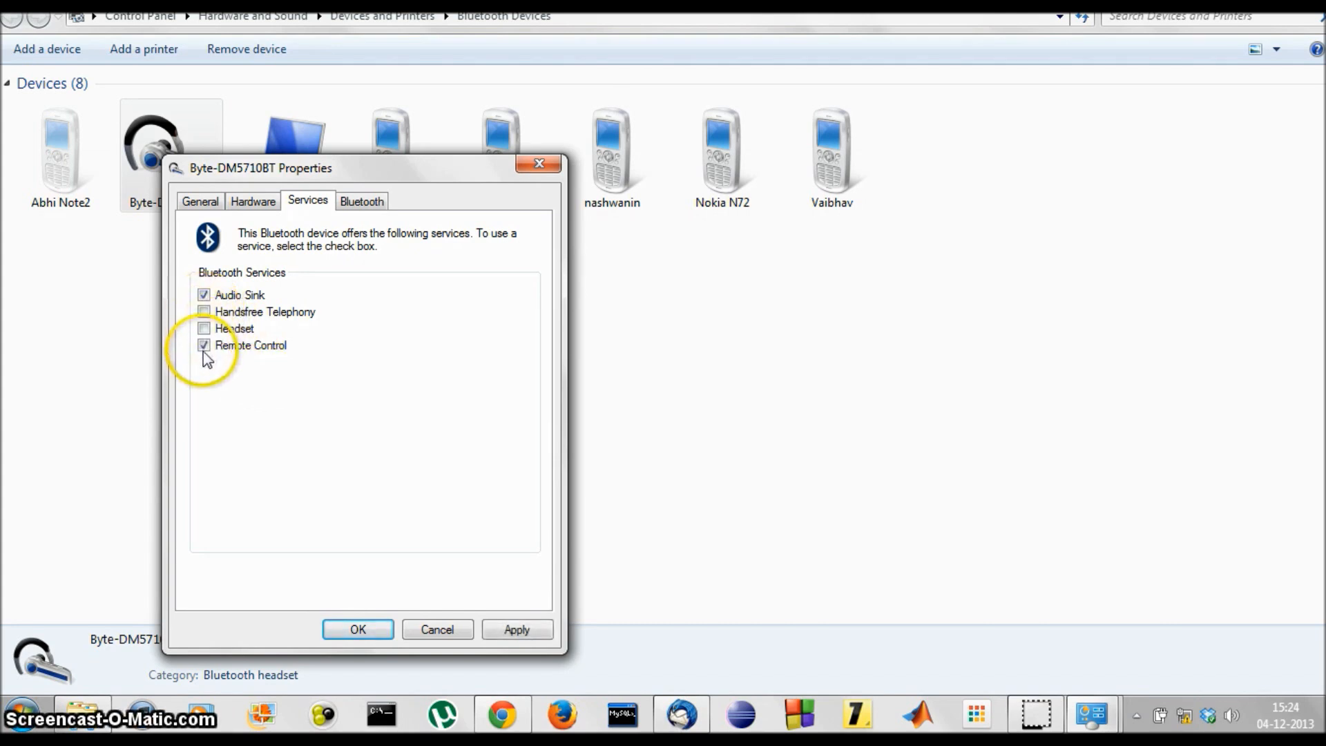
pyautogui.click(203, 345)
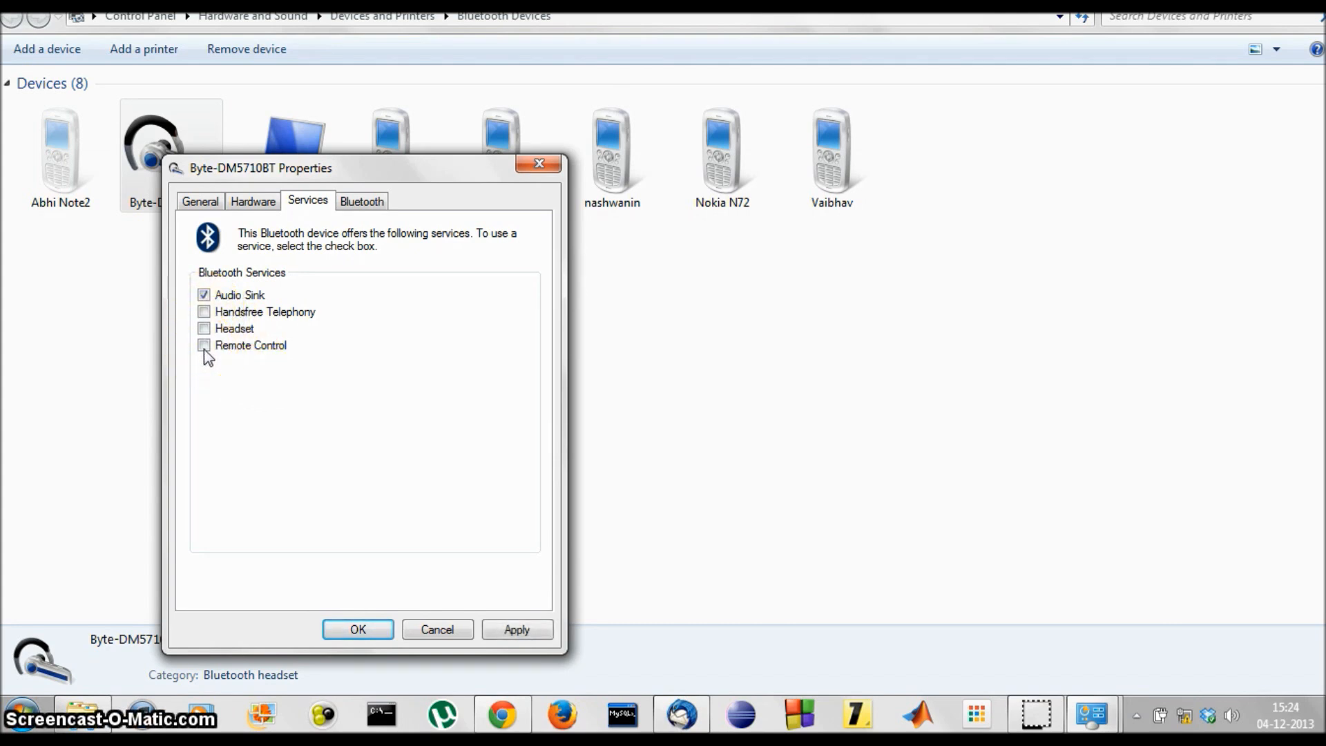
pyautogui.click(204, 328)
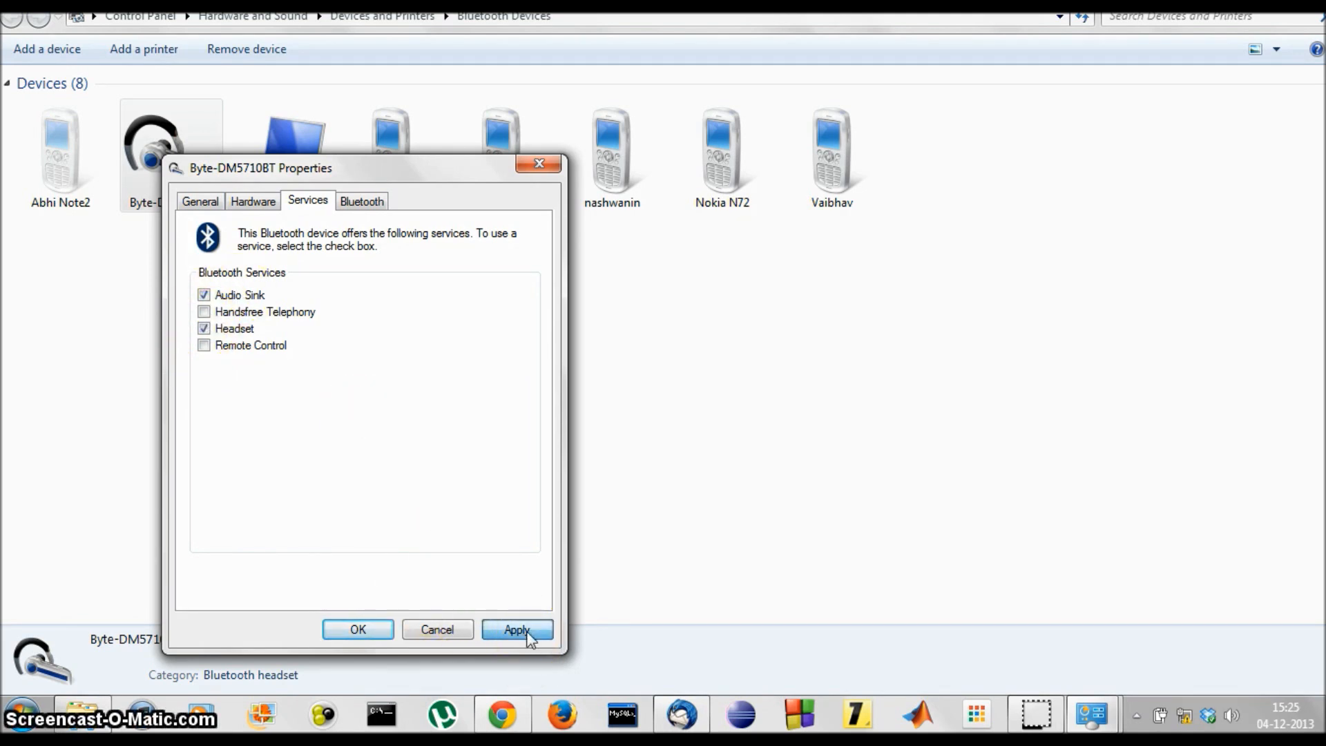
pyautogui.click(517, 629)
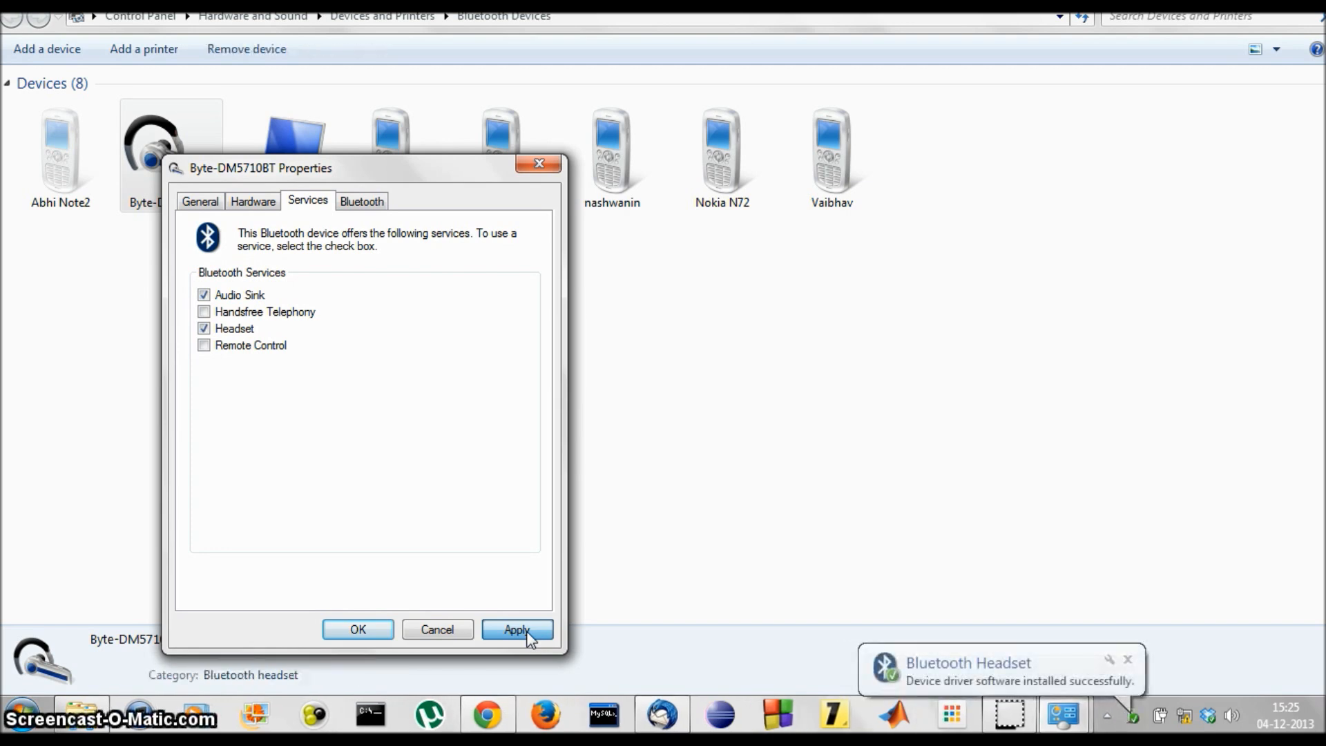
pyautogui.moveTo(456, 578)
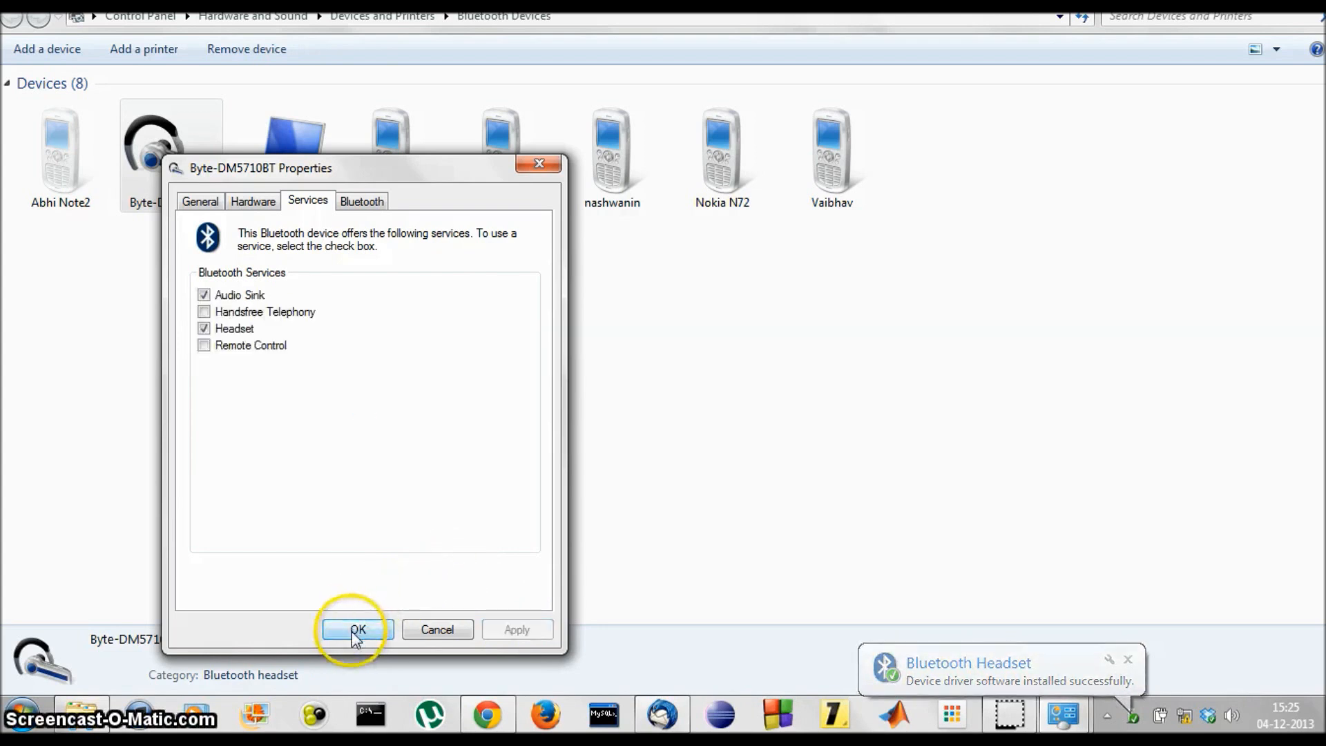
pyautogui.click(358, 629)
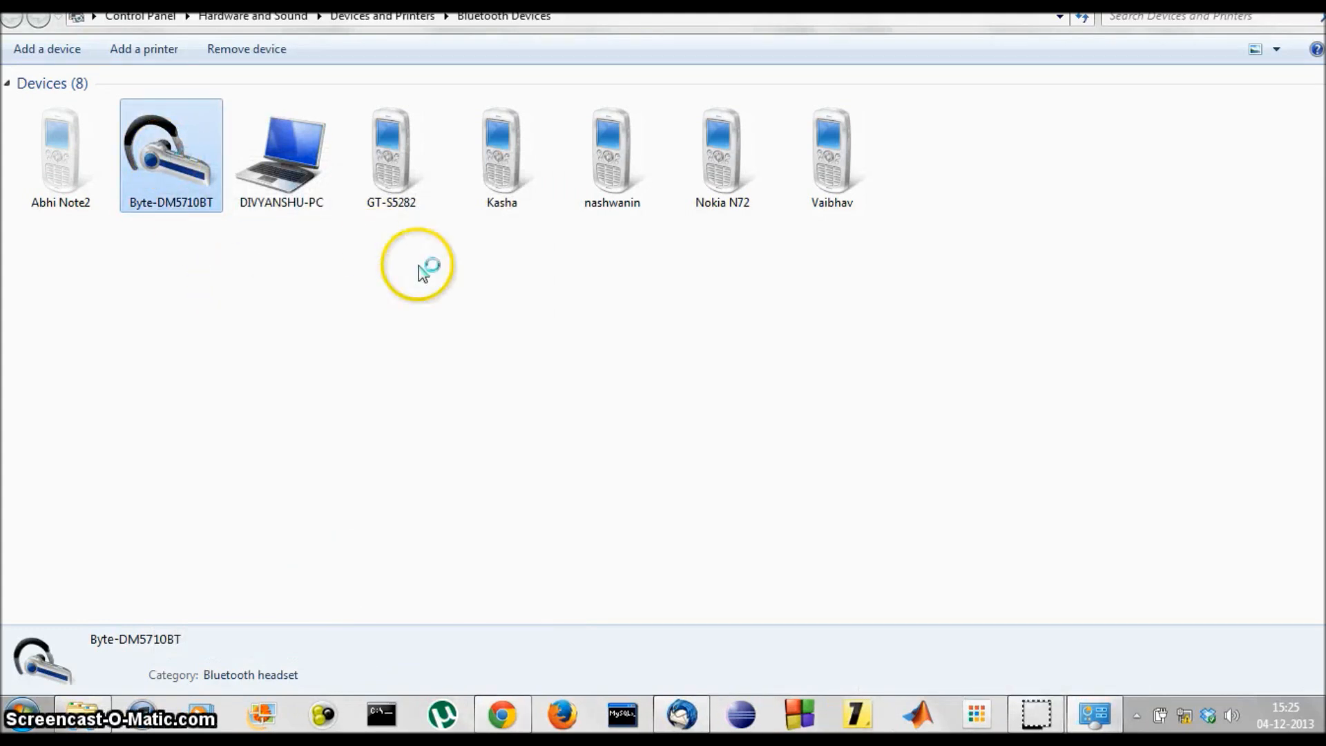
# Step: Open Bluetooth Device Control for Byte-DM5710BT and connect Music and Audio
pyautogui.doubleClick(170, 155)
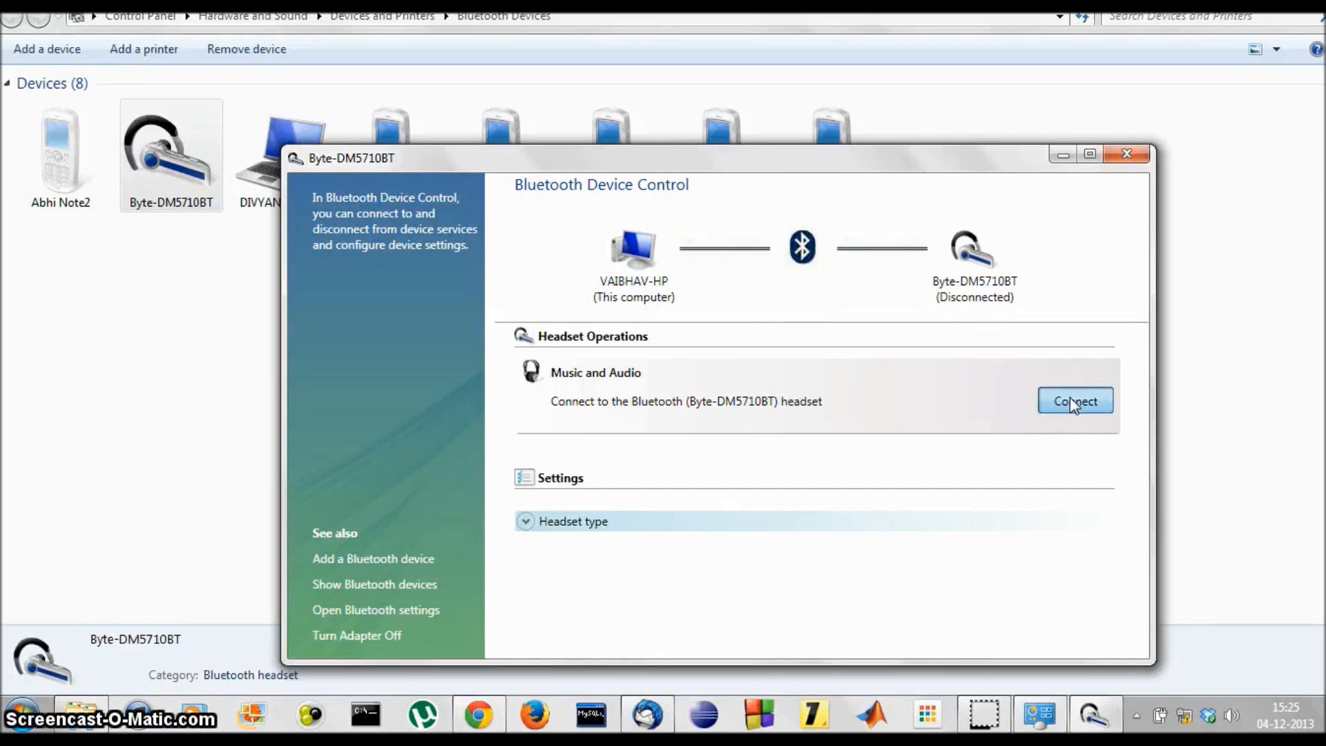
pyautogui.click(1074, 401)
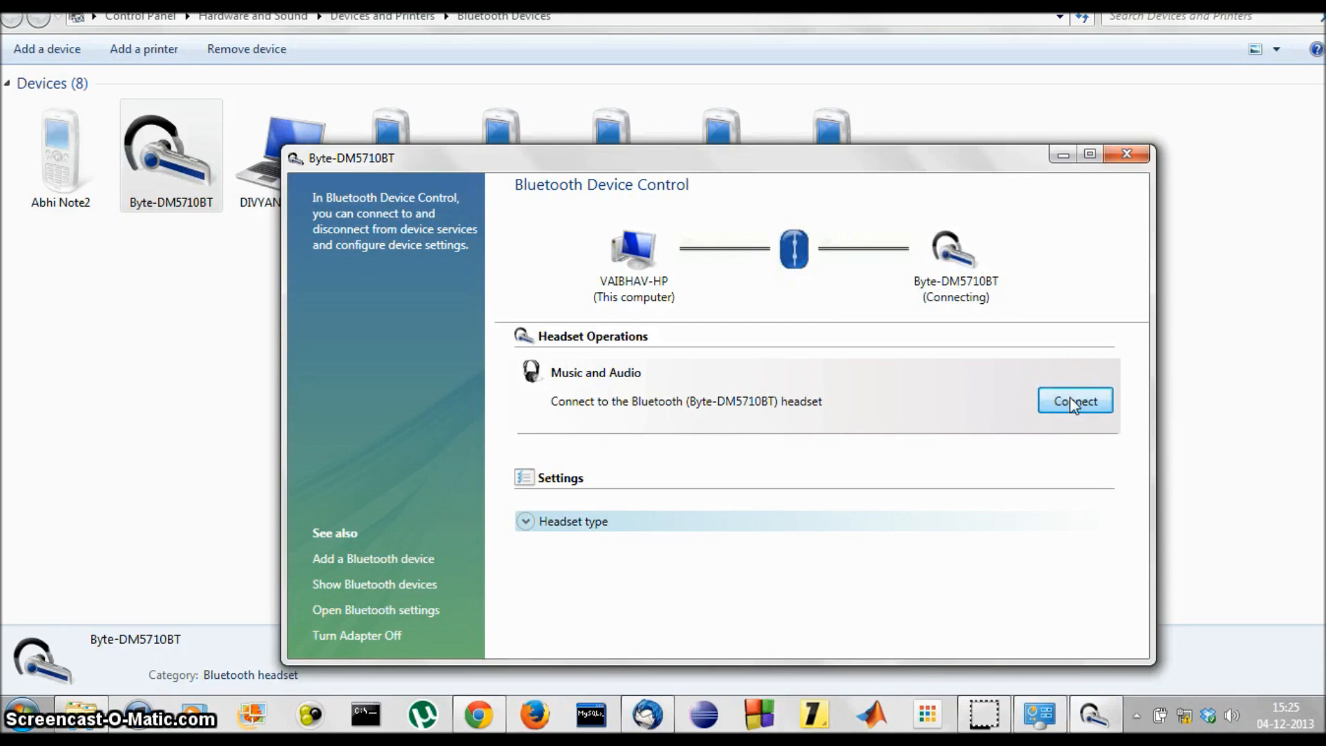
pyautogui.moveTo(1068, 227)
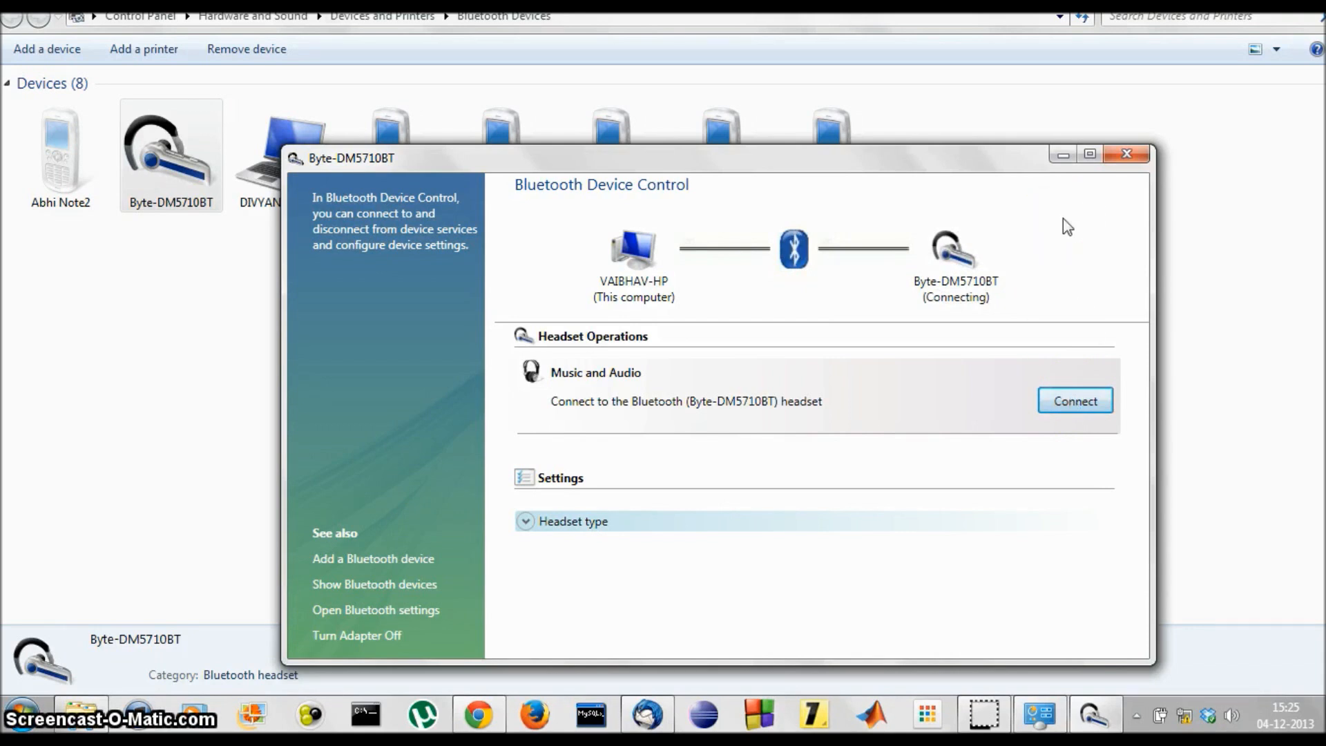
pyautogui.click(1075, 400)
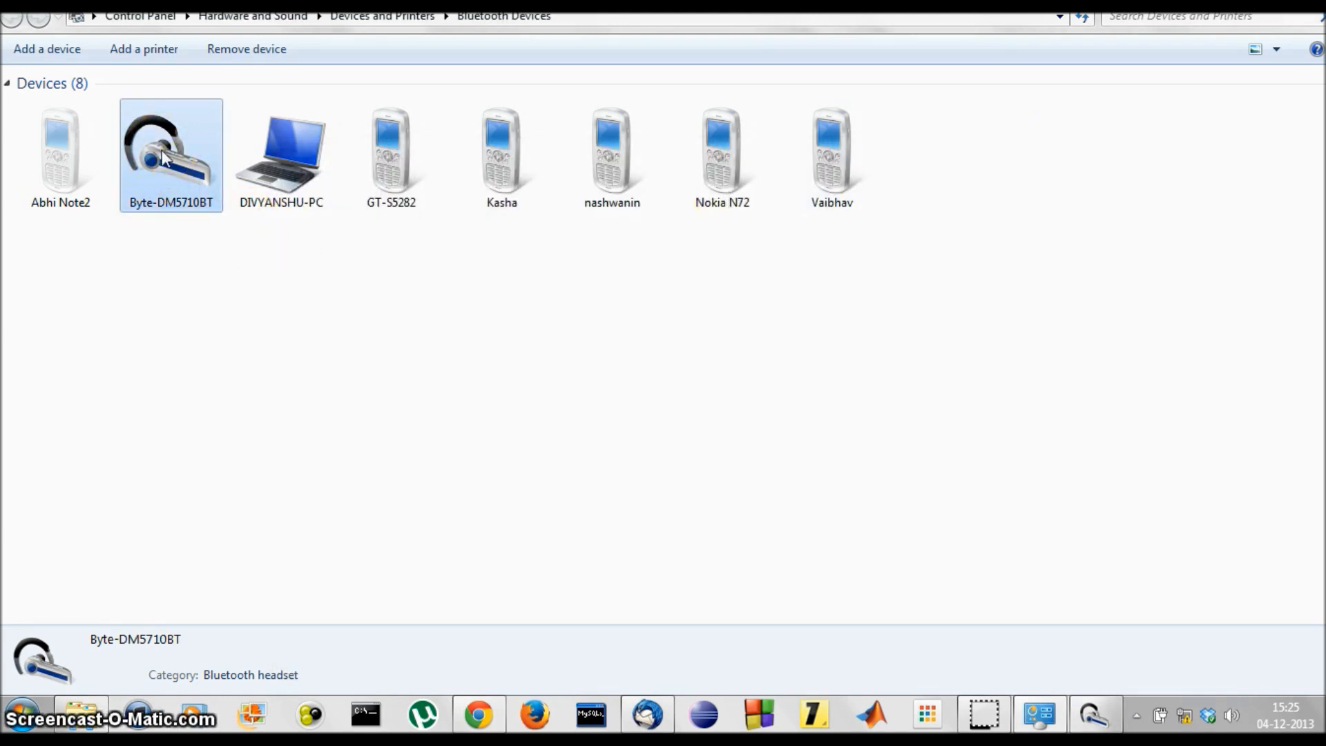
pyautogui.doubleClick(170, 152)
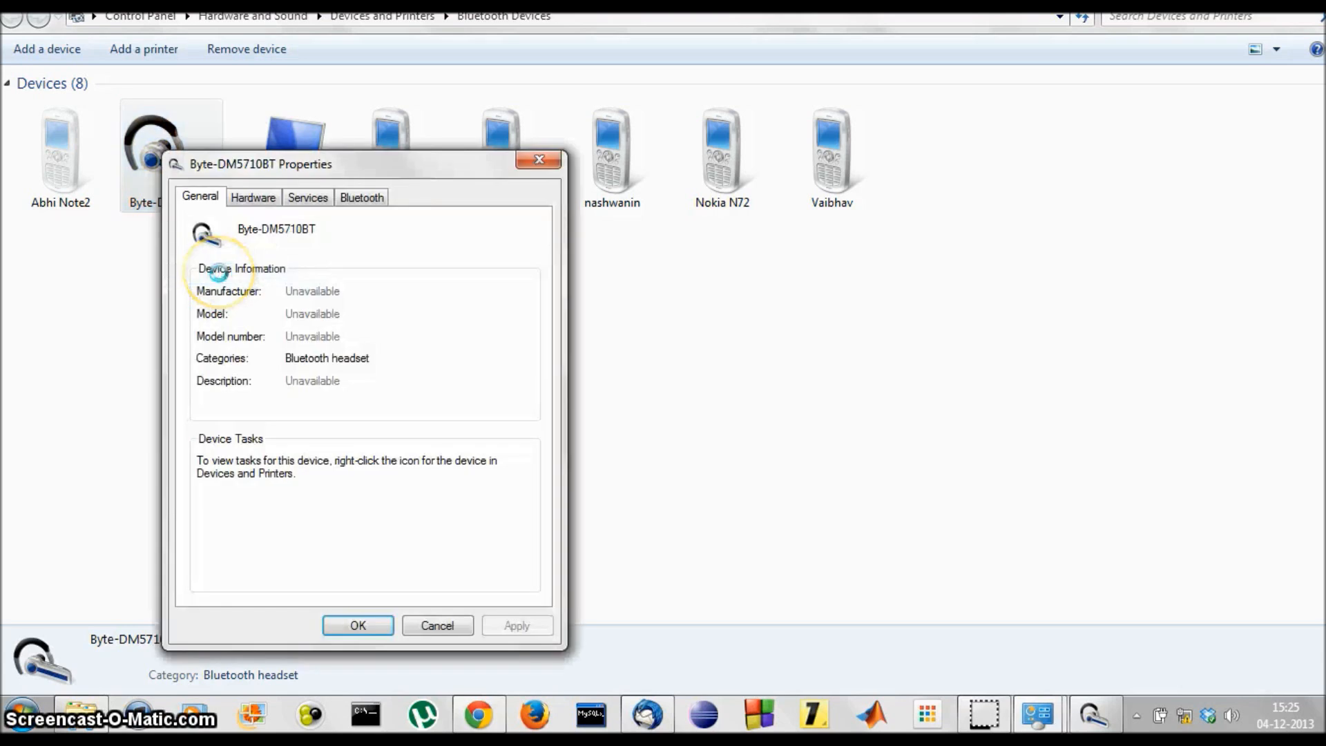
pyautogui.click(306, 197)
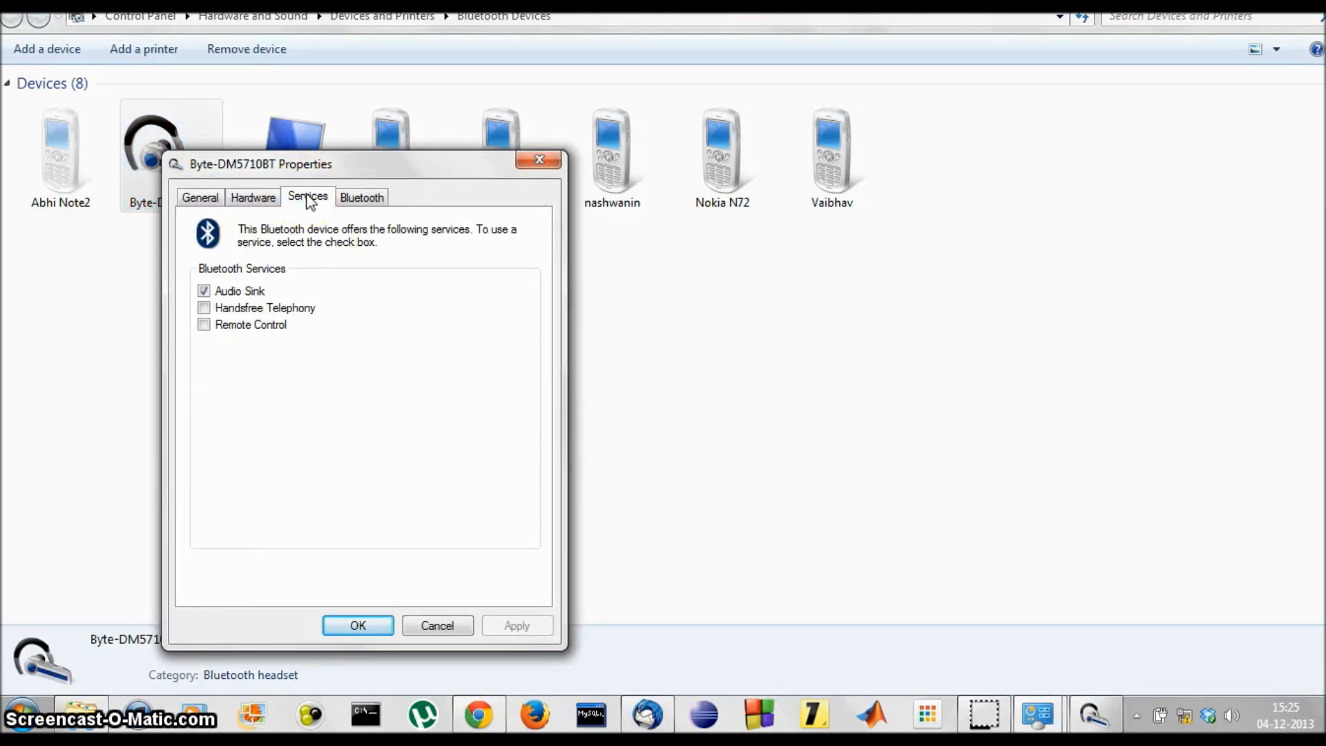
pyautogui.click(200, 197)
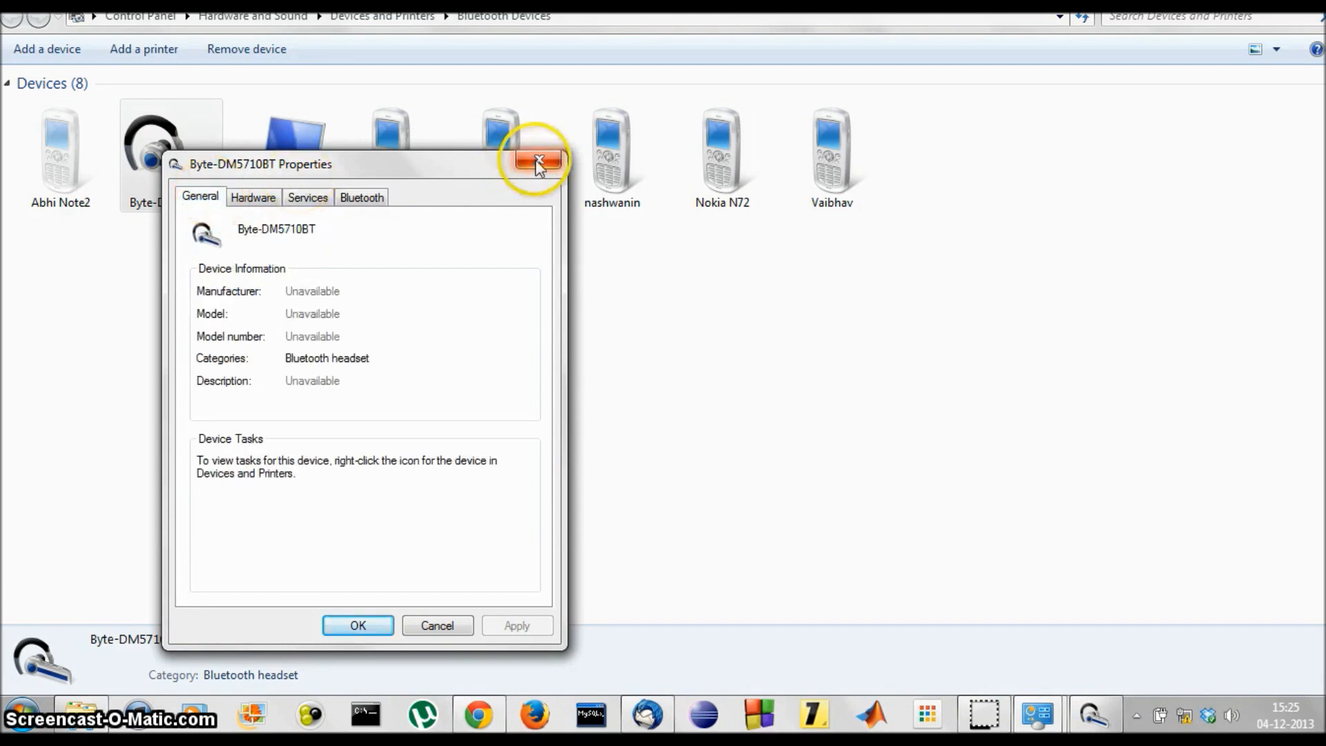
pyautogui.click(538, 161)
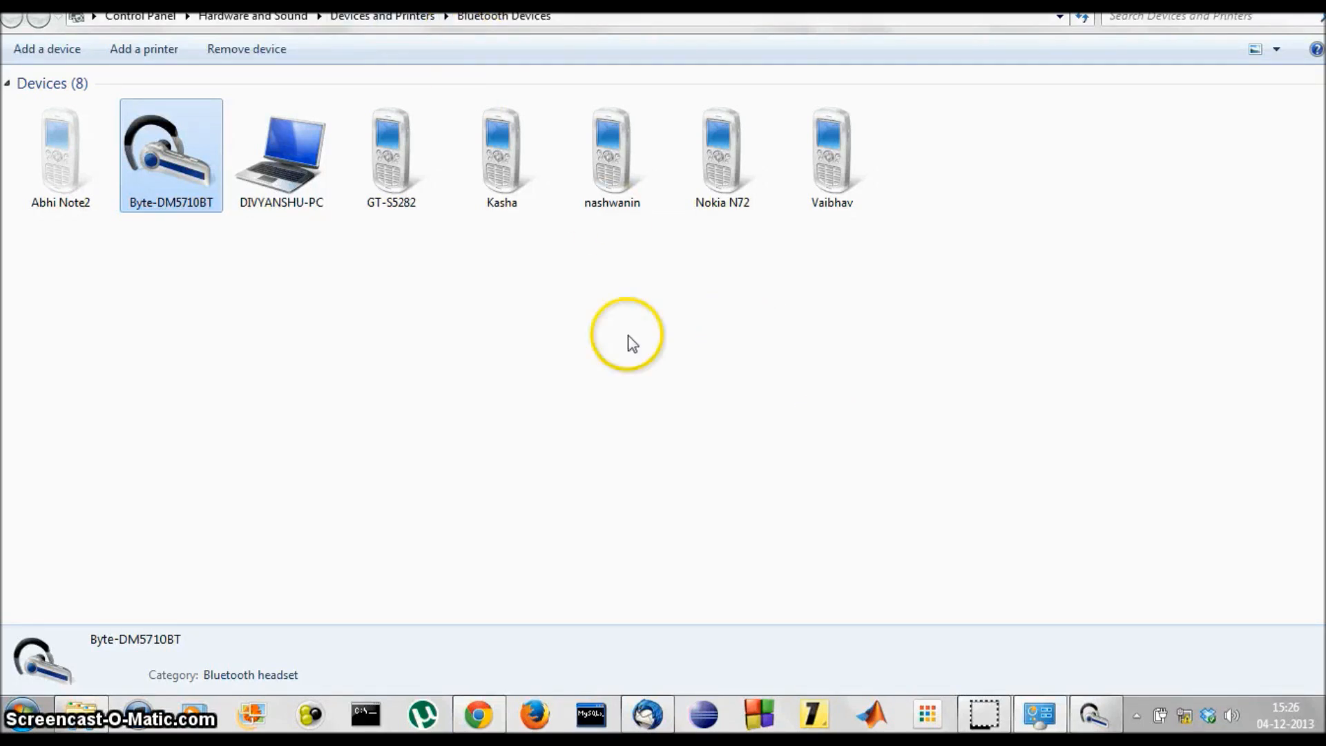
pyautogui.moveTo(630, 342)
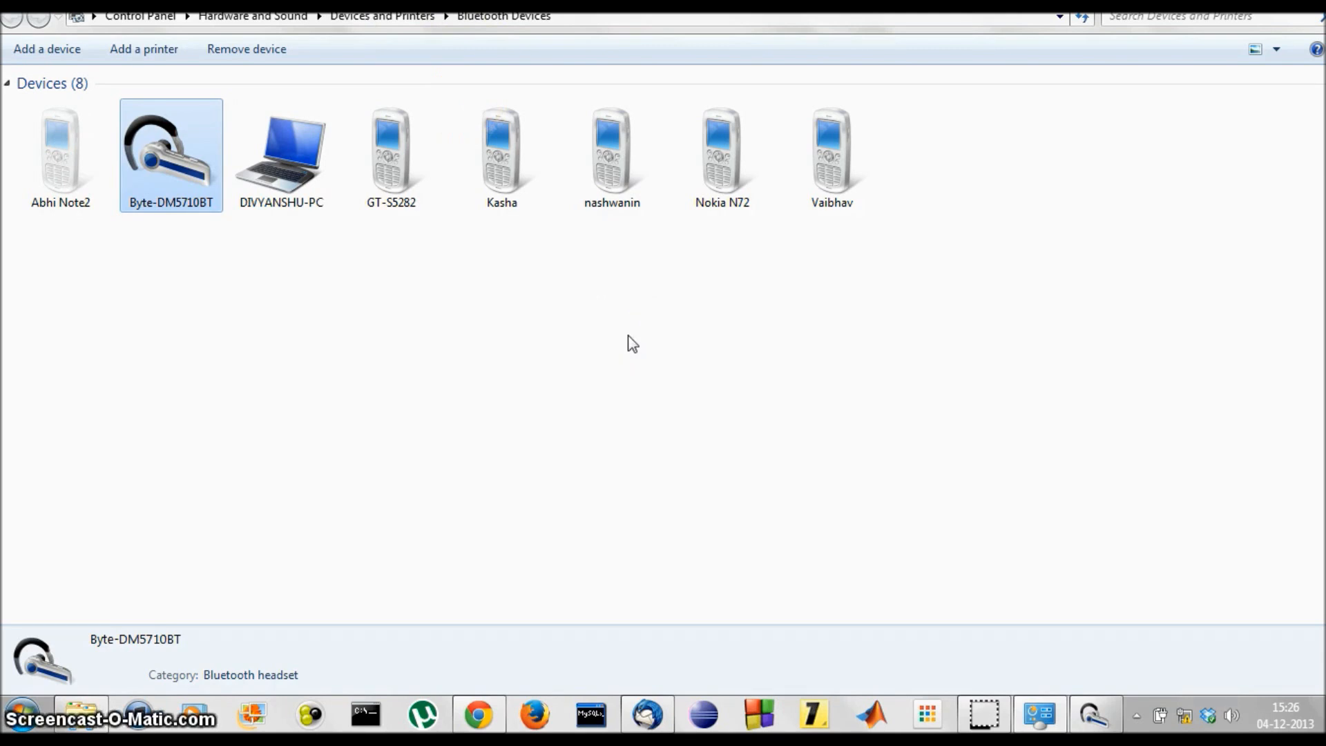
pyautogui.moveTo(470, 38)
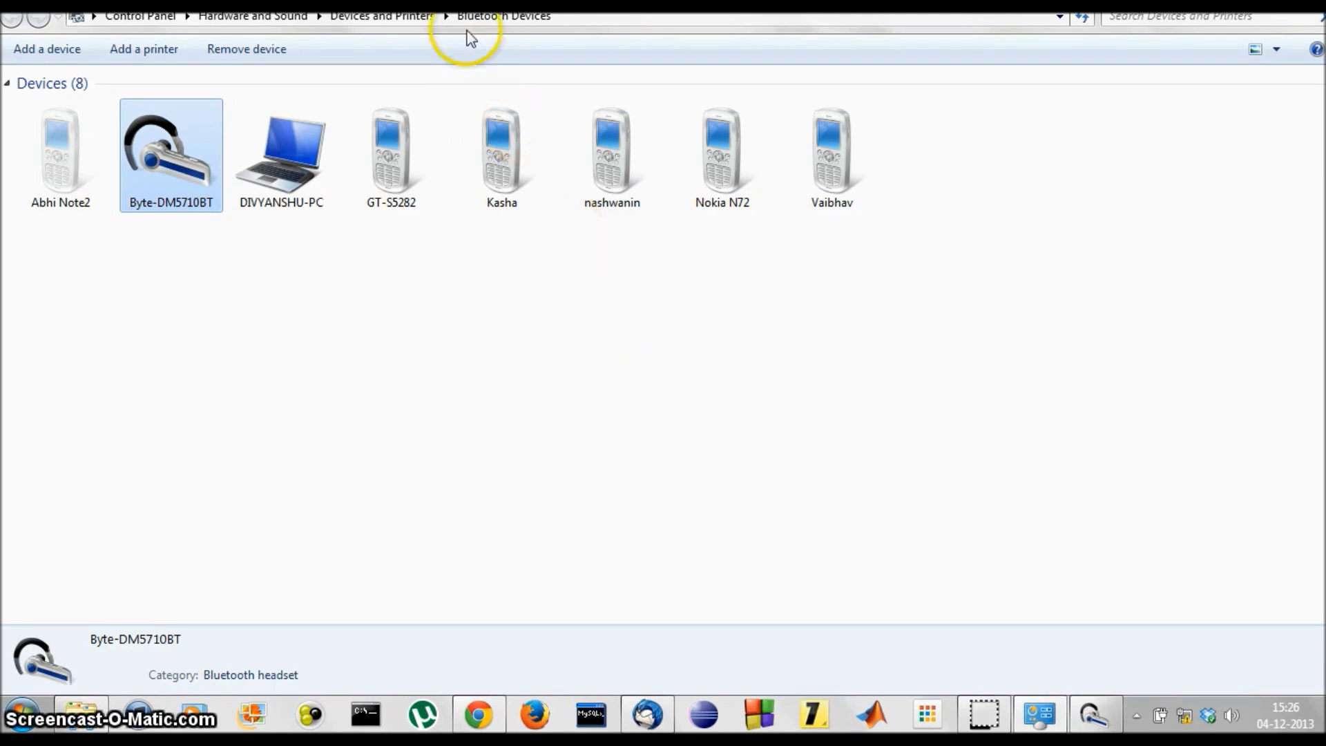